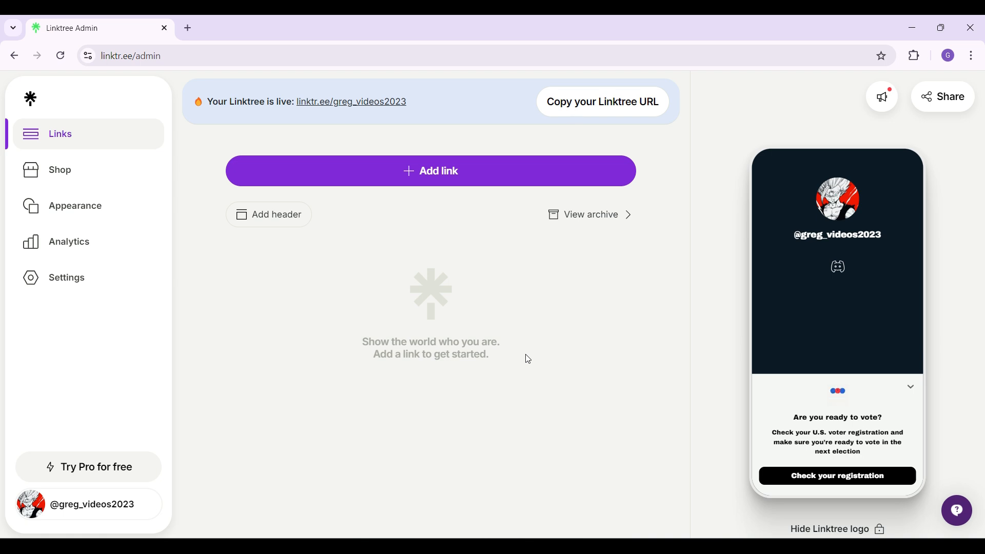
pyautogui.moveTo(386, 293)
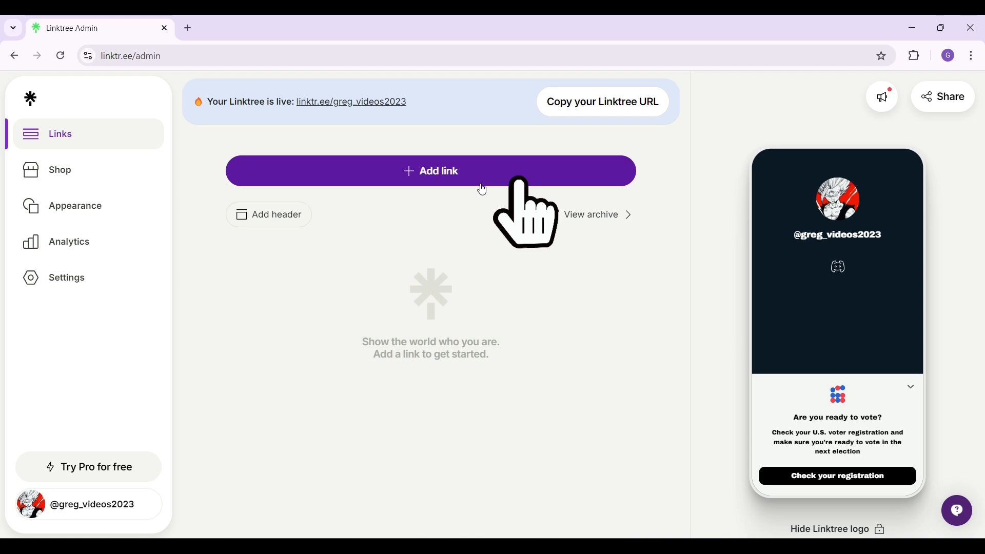
# - Start adding a new link from the top of the Links page
pyautogui.click(430, 170)
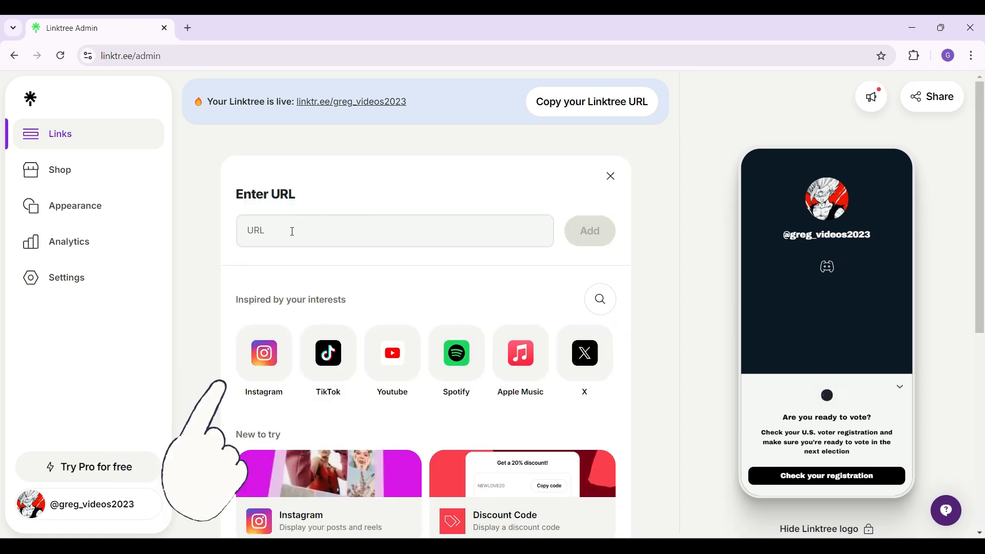
# - Add the URL buymeacoffee.com/greg_gregory2023 as a new Greg Gregory link card
pyautogui.click(588, 231)
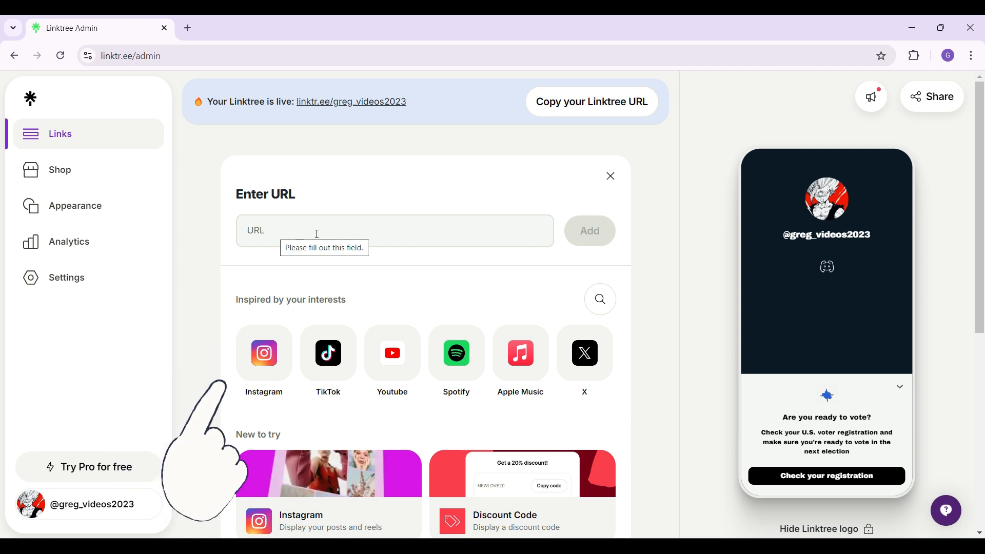
pyautogui.scroll(-3)
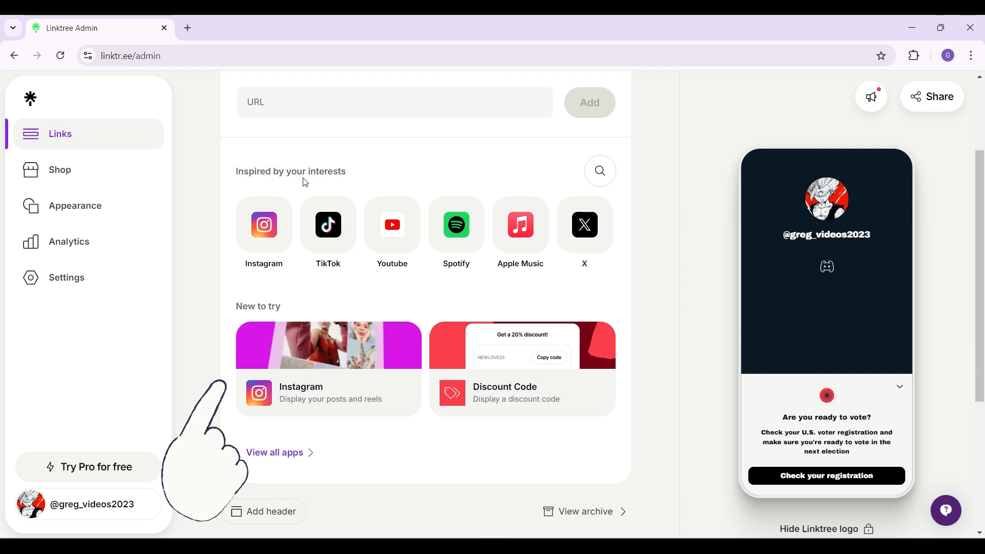
pyautogui.scroll(-3)
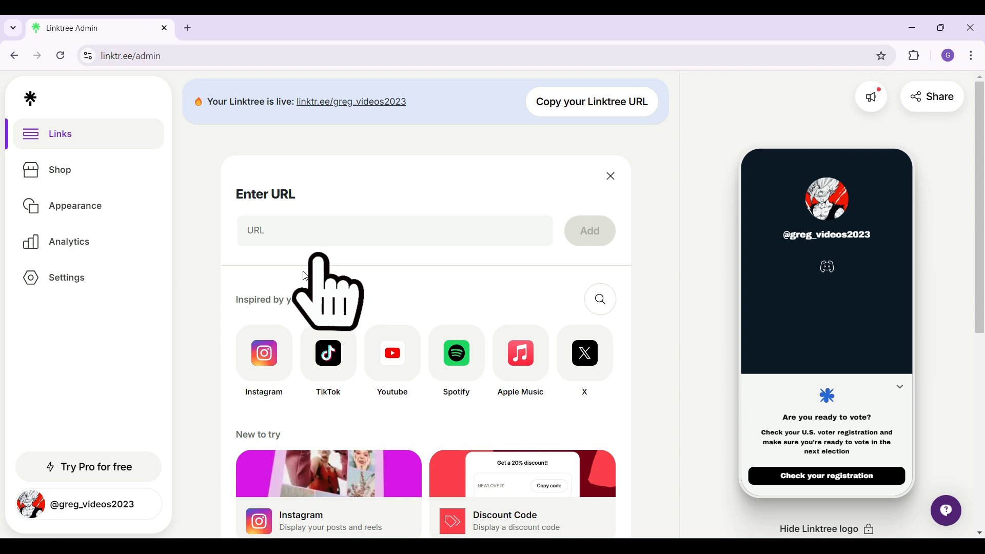
pyautogui.write('buymeacoffee.com/greg_gregory2023')
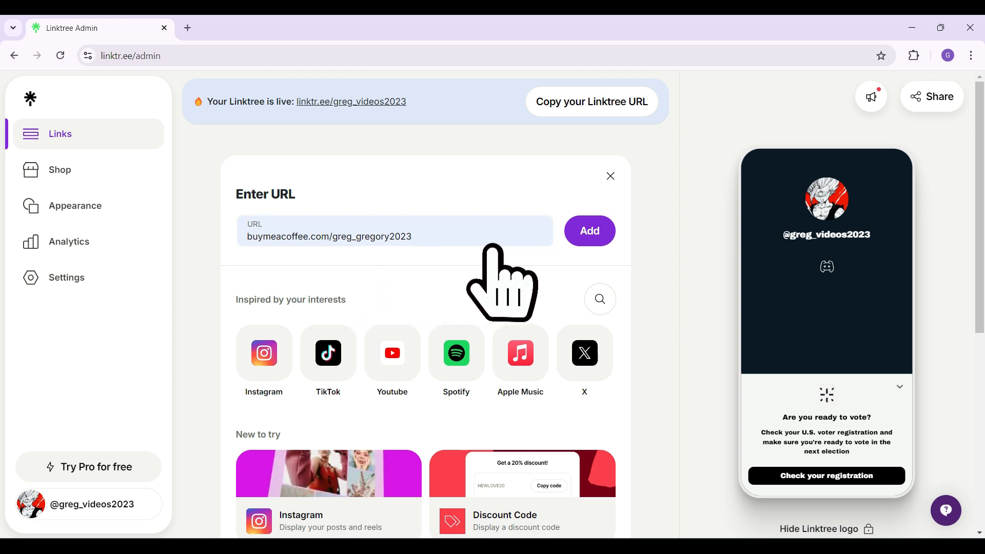
pyautogui.click(588, 231)
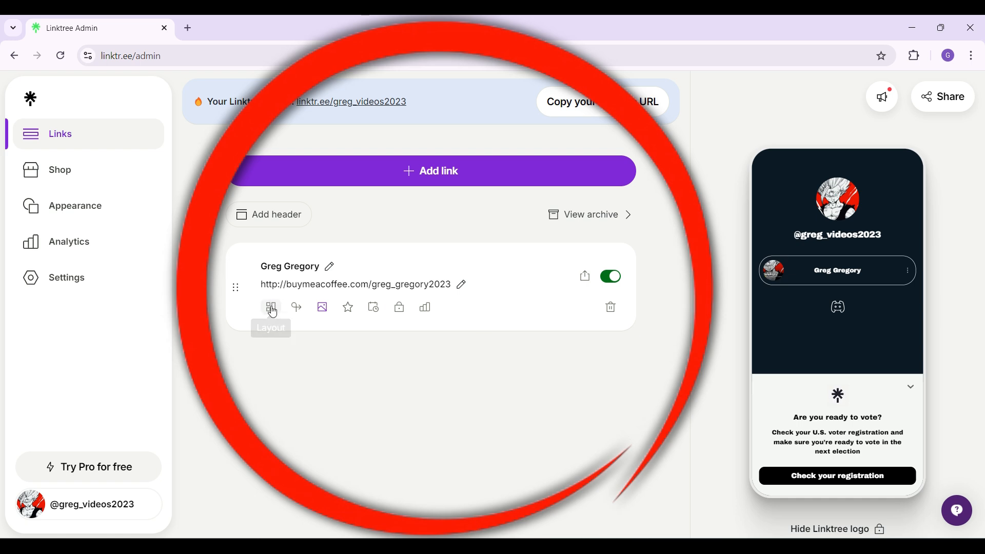
pyautogui.click(296, 307)
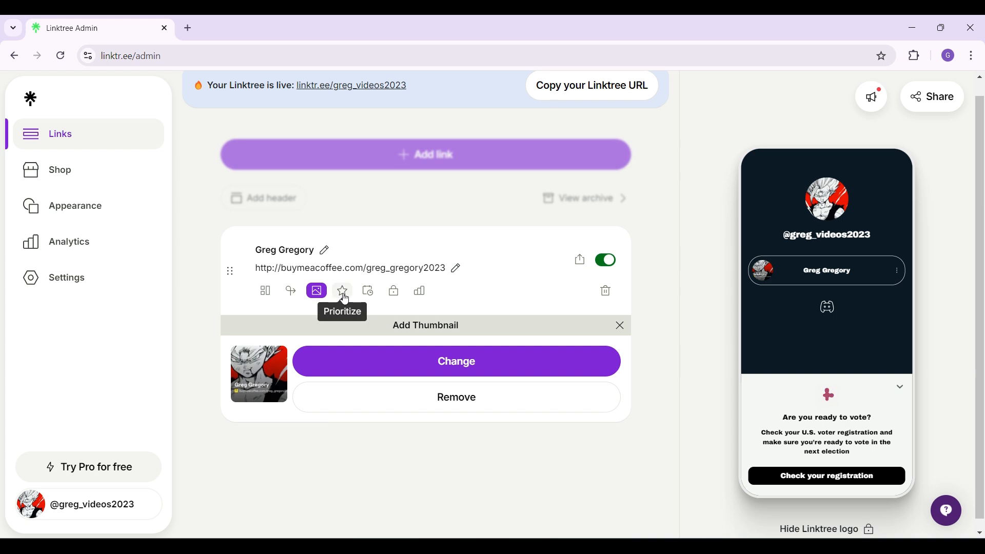
pyautogui.click(341, 293)
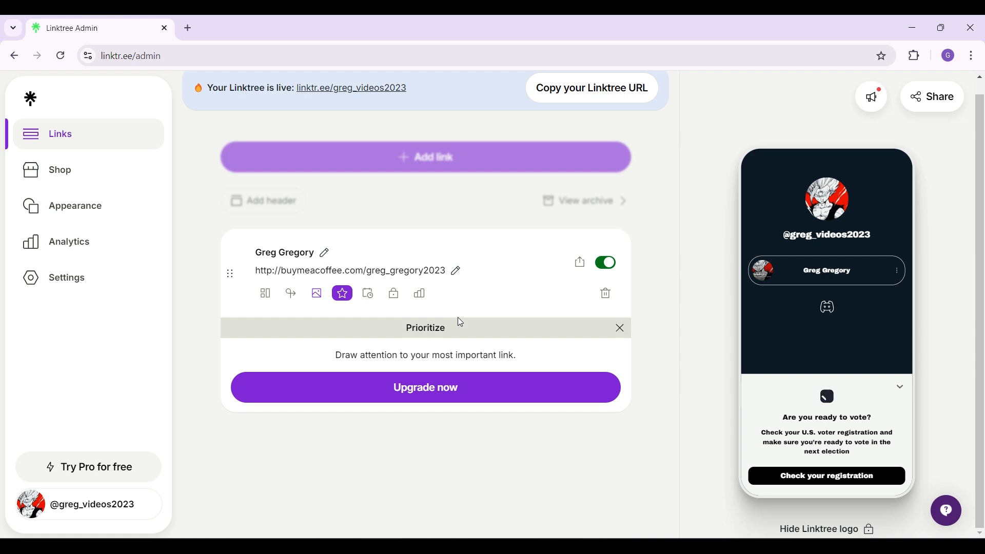
pyautogui.moveTo(825, 269)
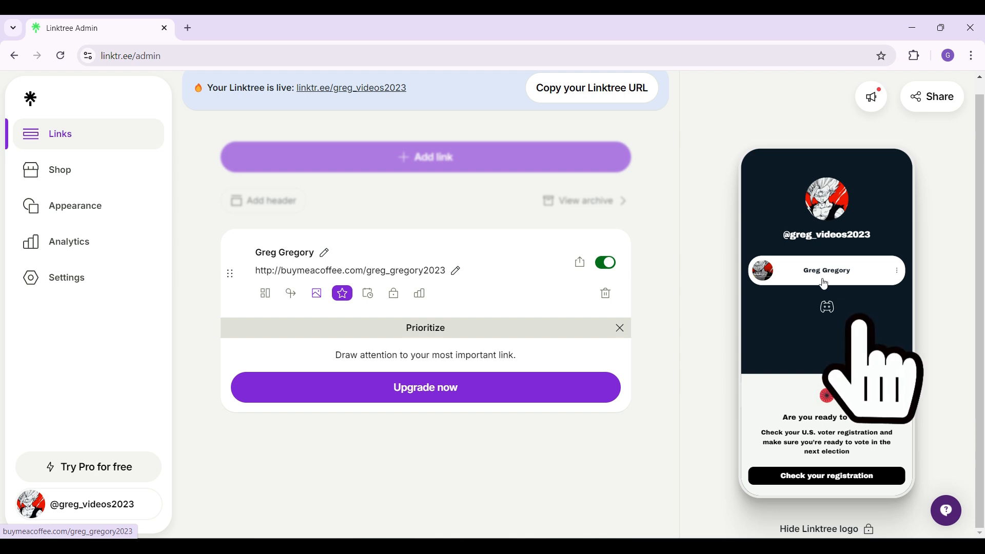
pyautogui.moveTo(790, 296)
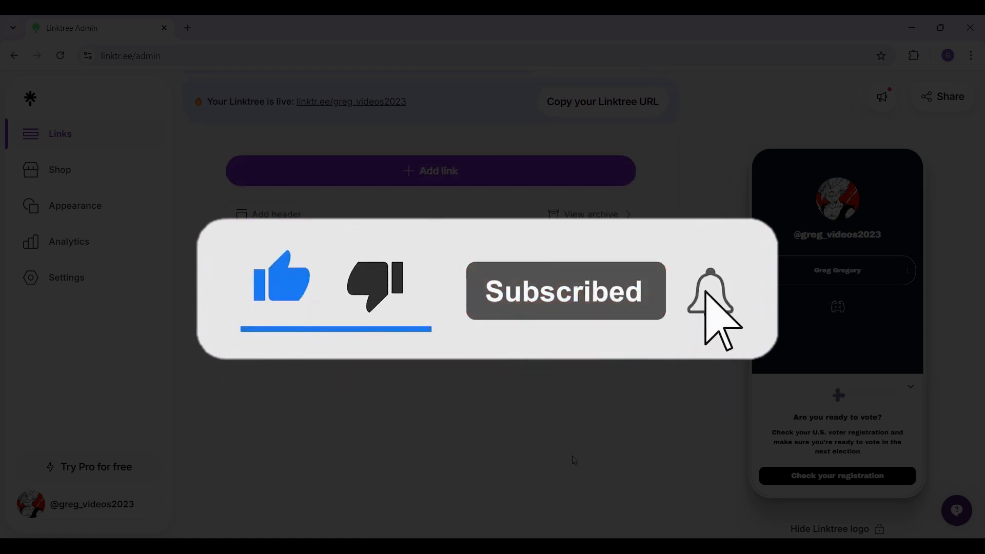
pyautogui.click(709, 291)
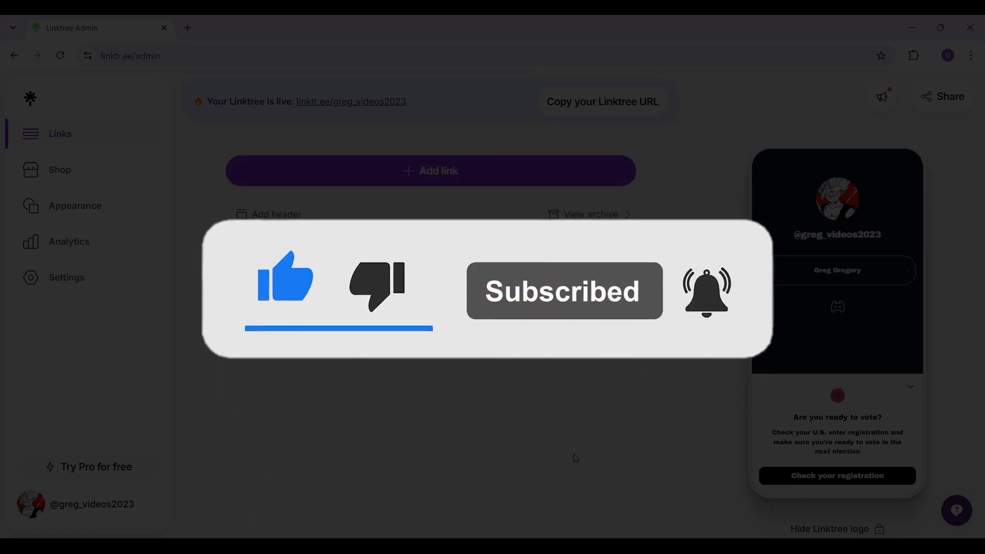